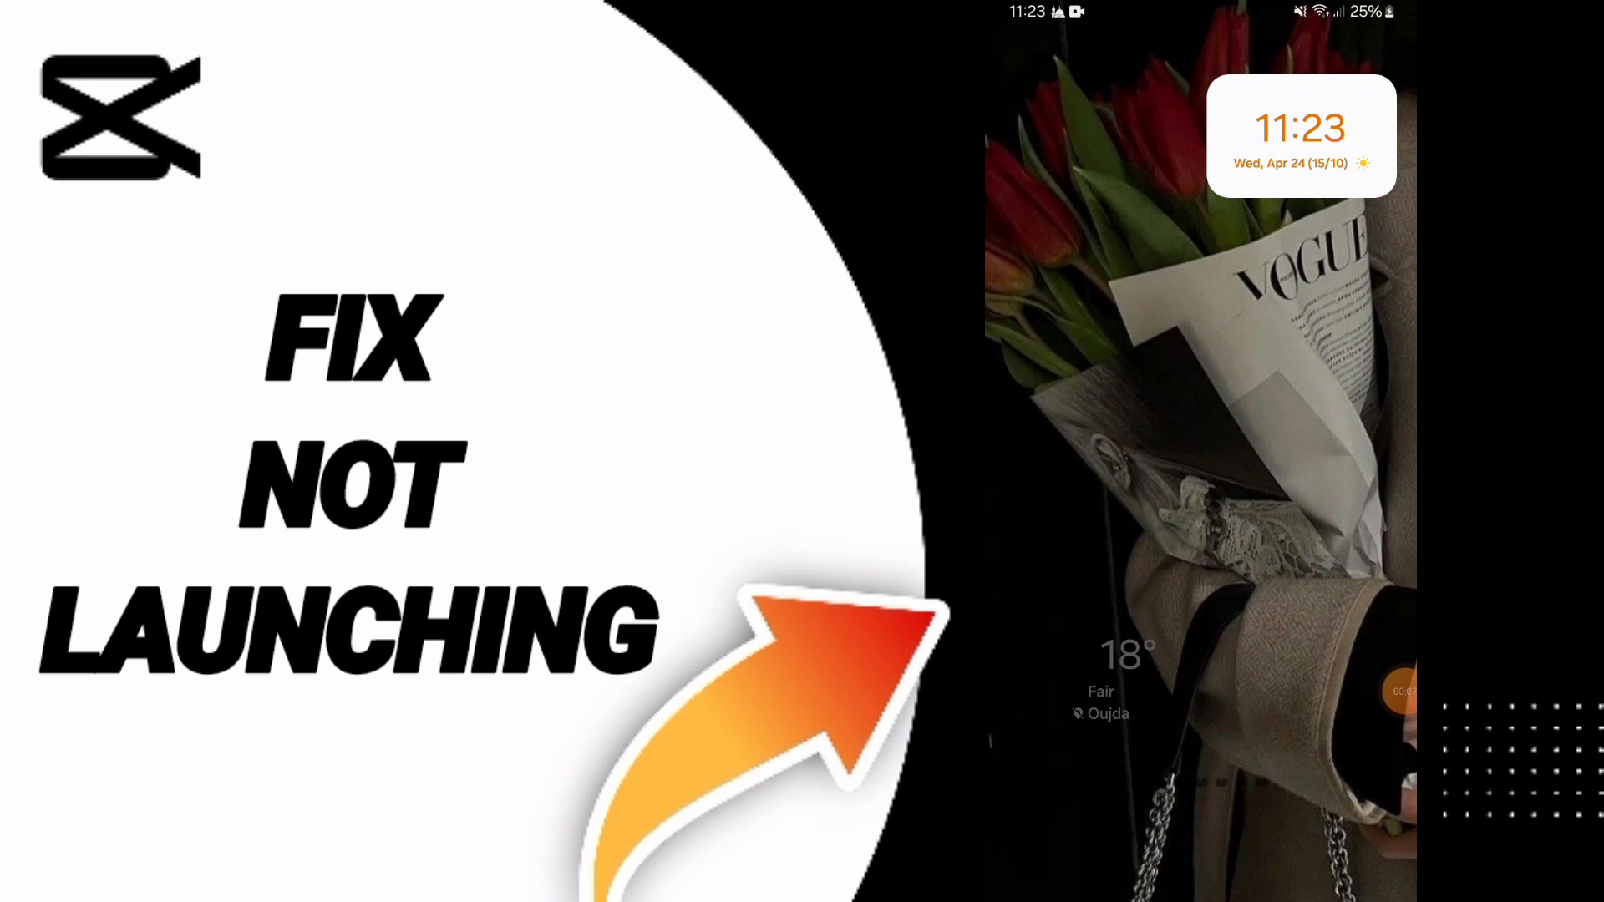
- Open CapCut's storage page in App info, showing 7.59 MB cache and 128 MB data
scroll("up", 3)
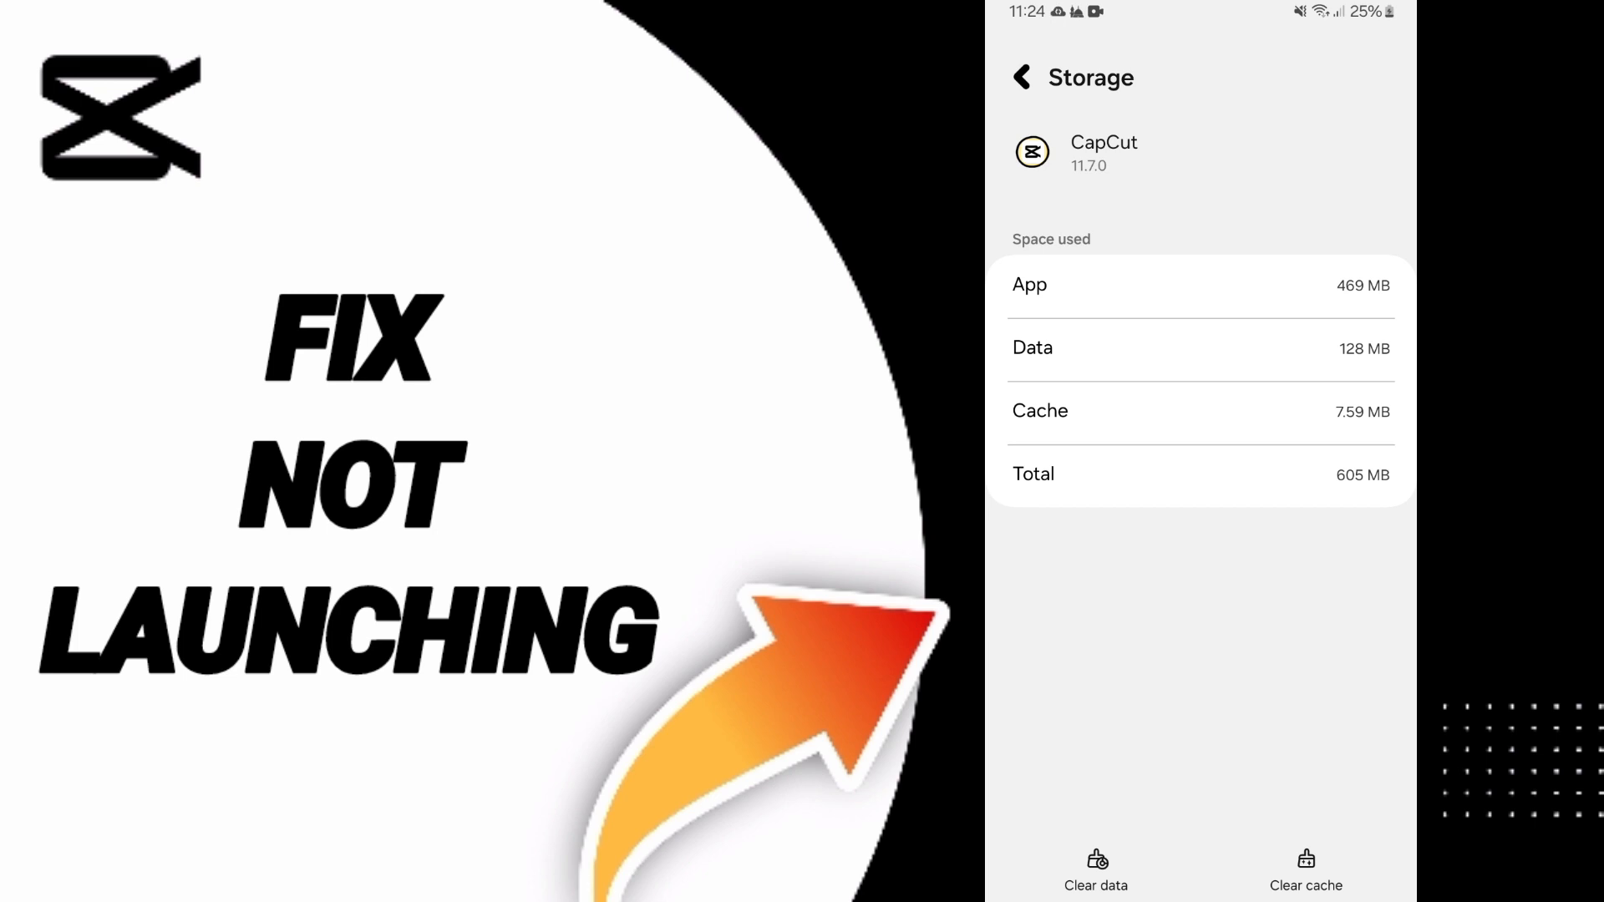
left_click(1021, 76)
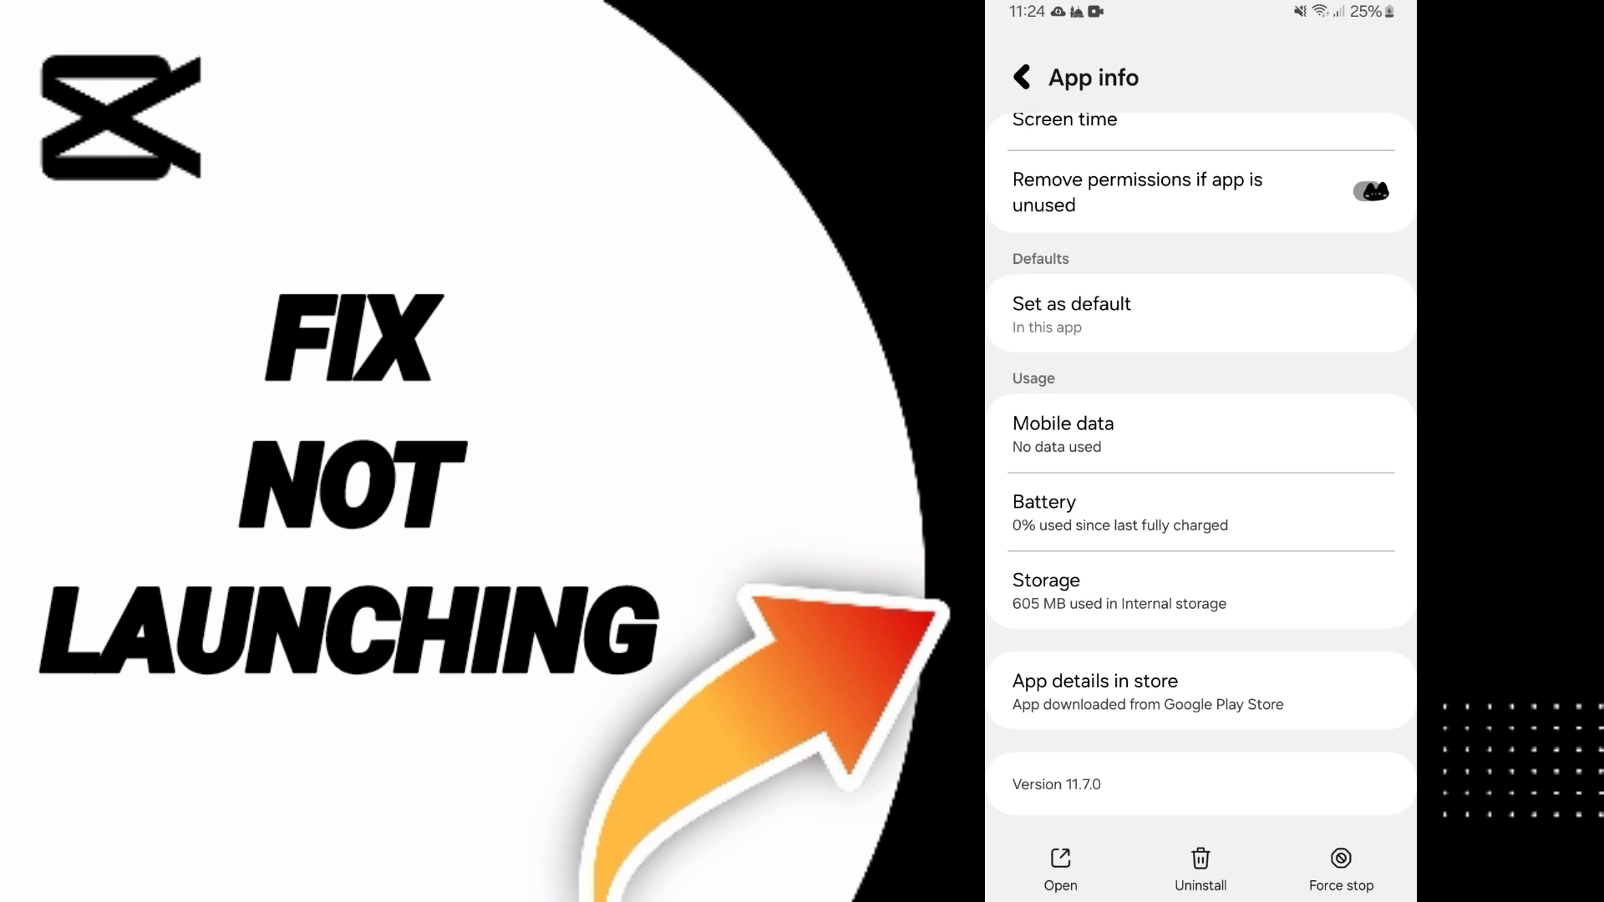
scroll("up", 3)
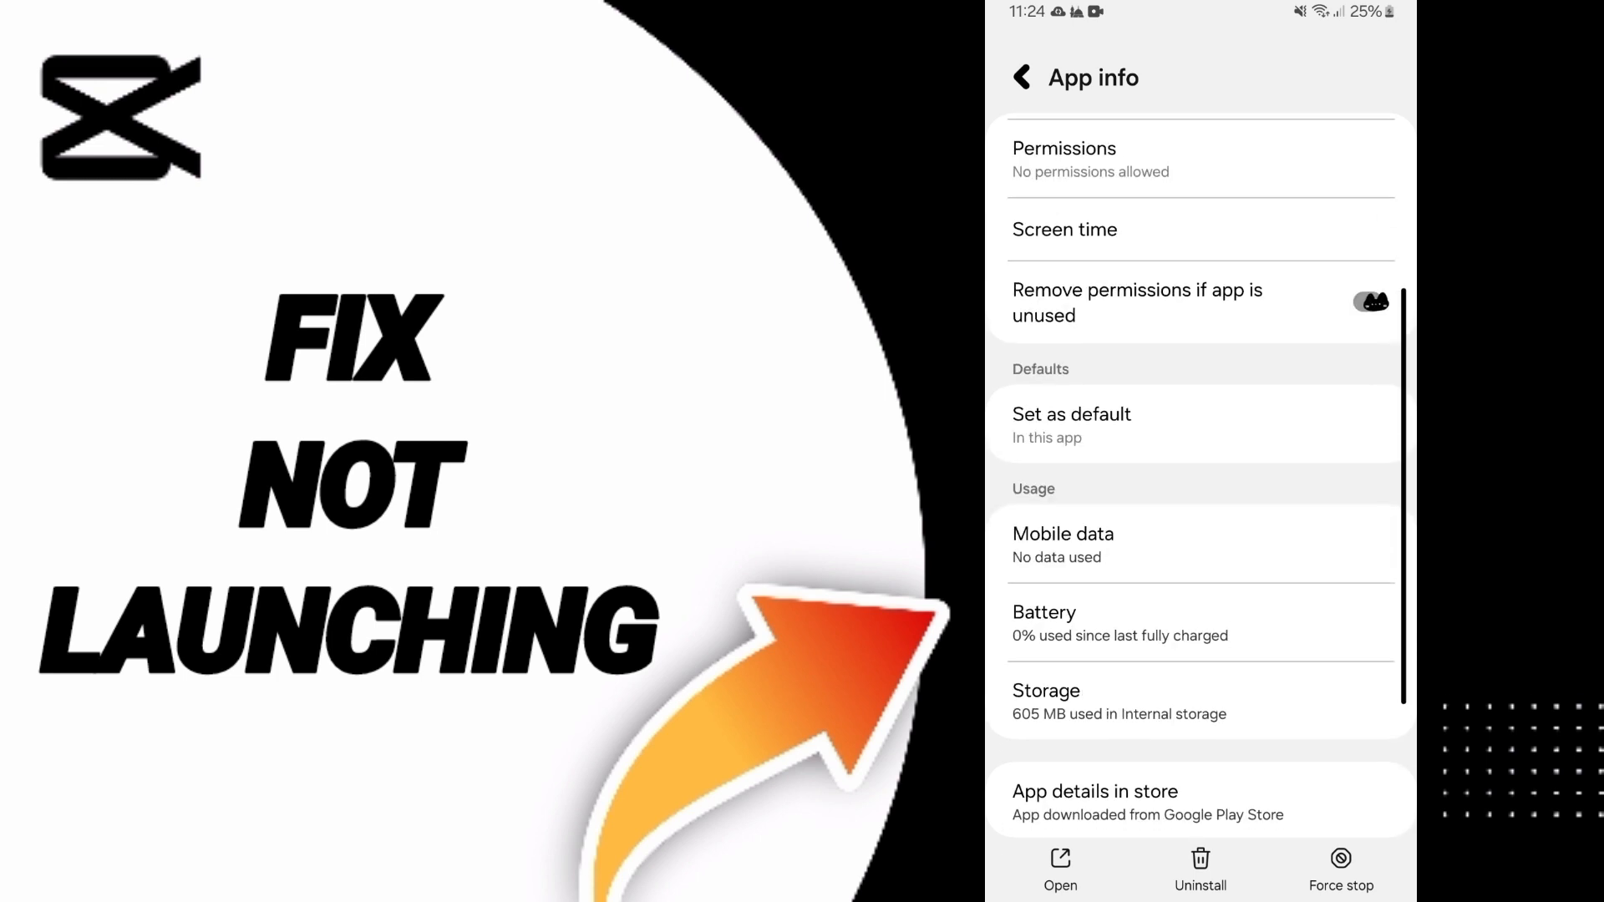
left_click(1021, 77)
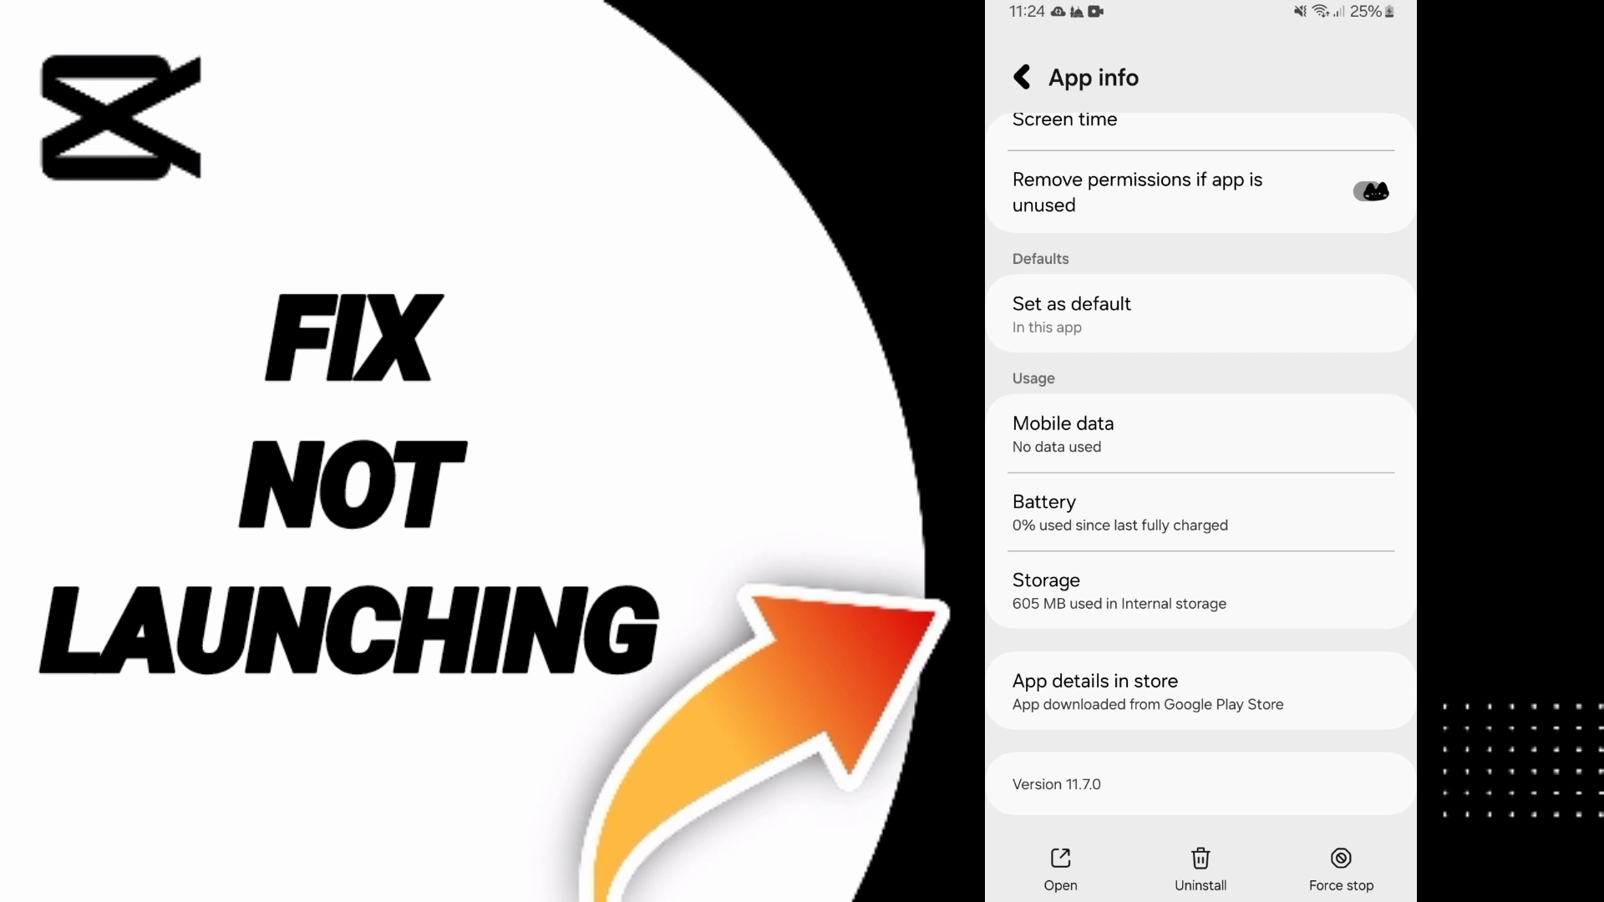
left_click(1199, 591)
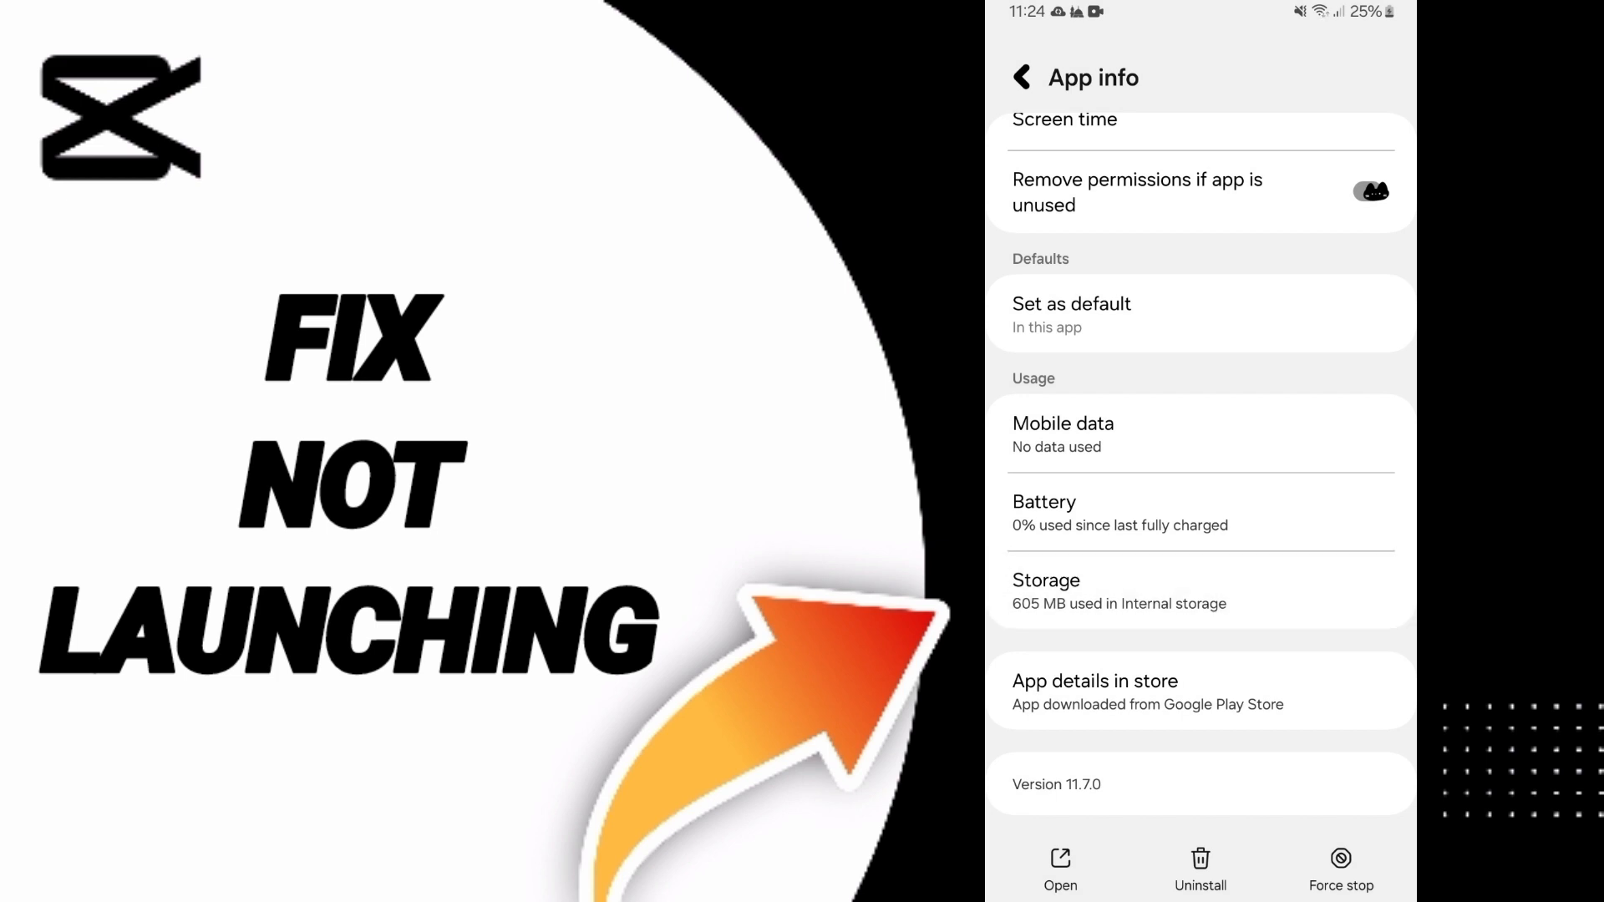
left_click(1045, 591)
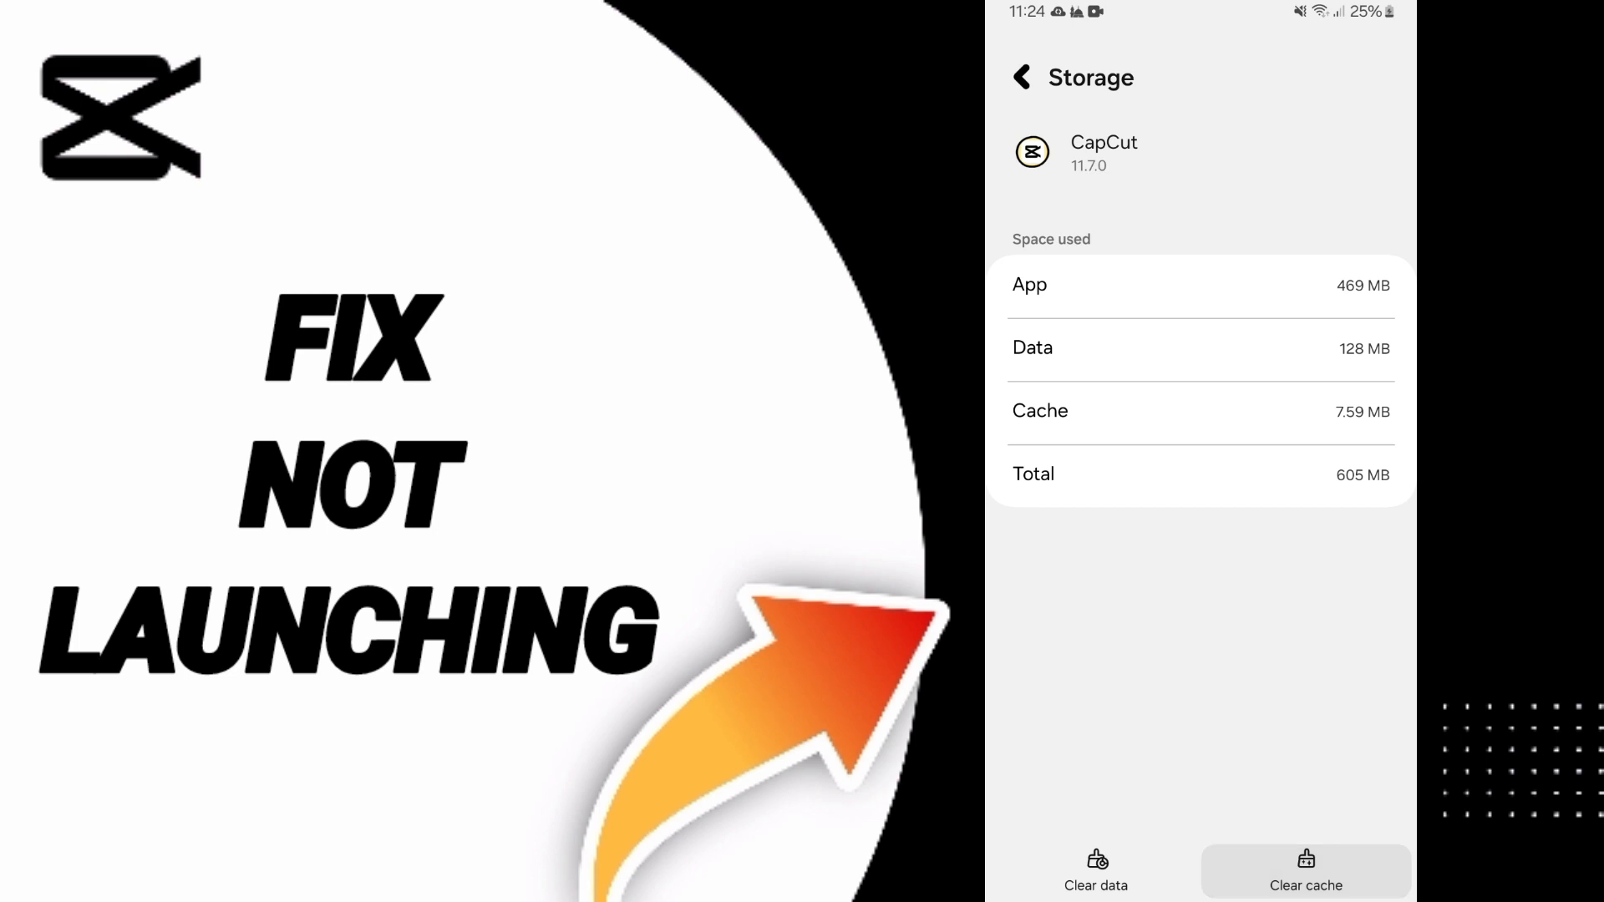
- Clear CapCut's 7.59 MB cache and cancel the Clear data warning to keep its data
left_click(1094, 872)
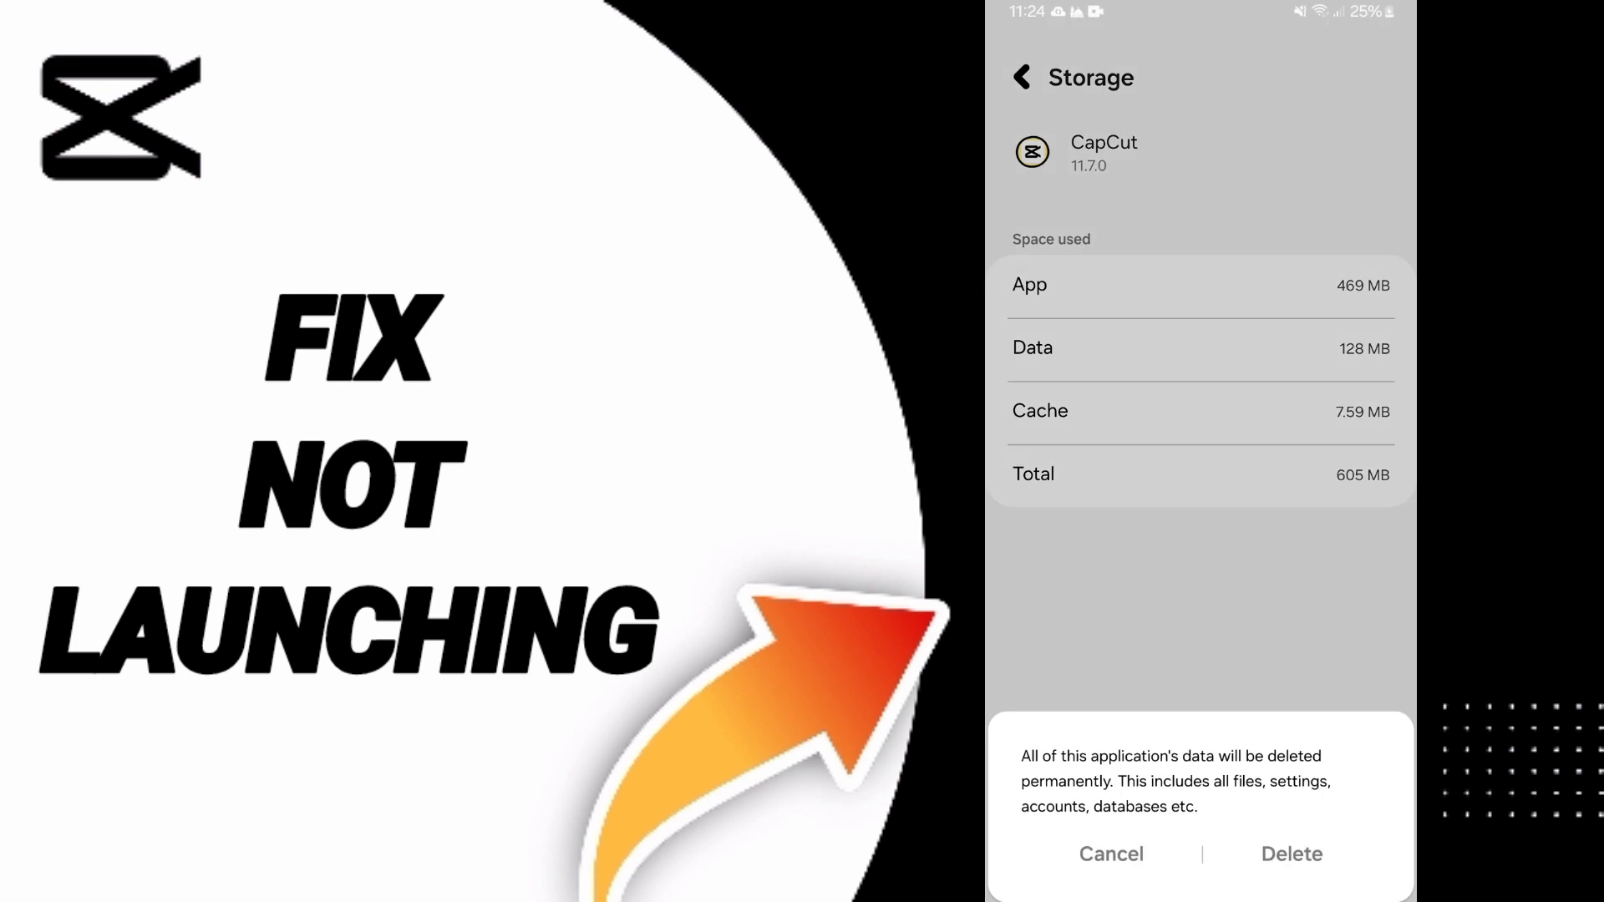
left_click(1111, 854)
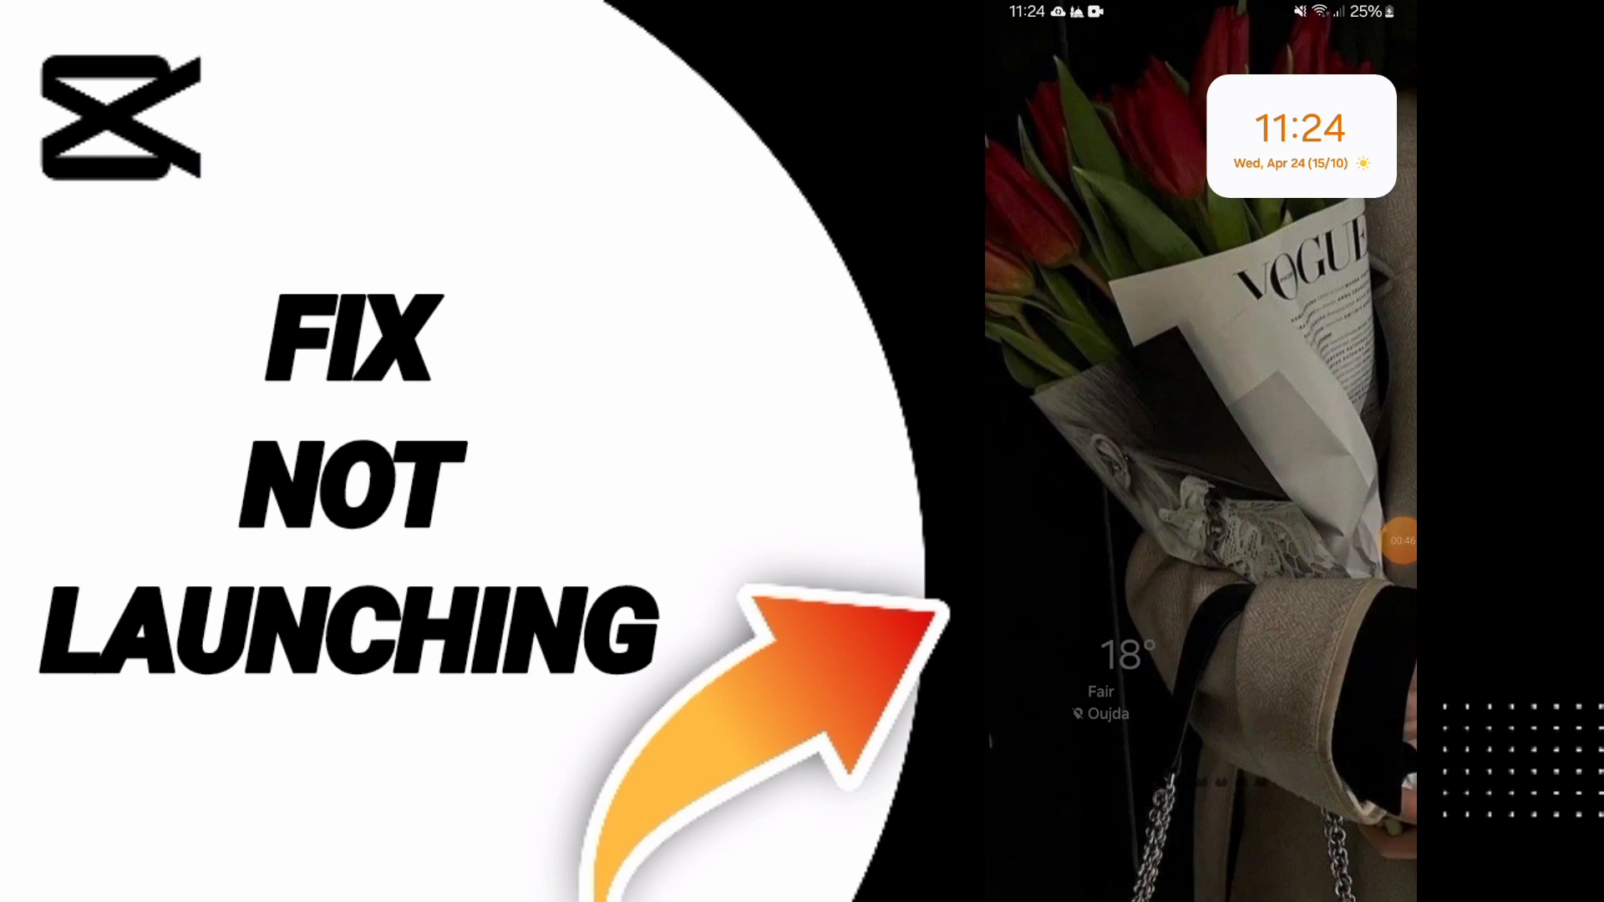
scroll("down", 3)
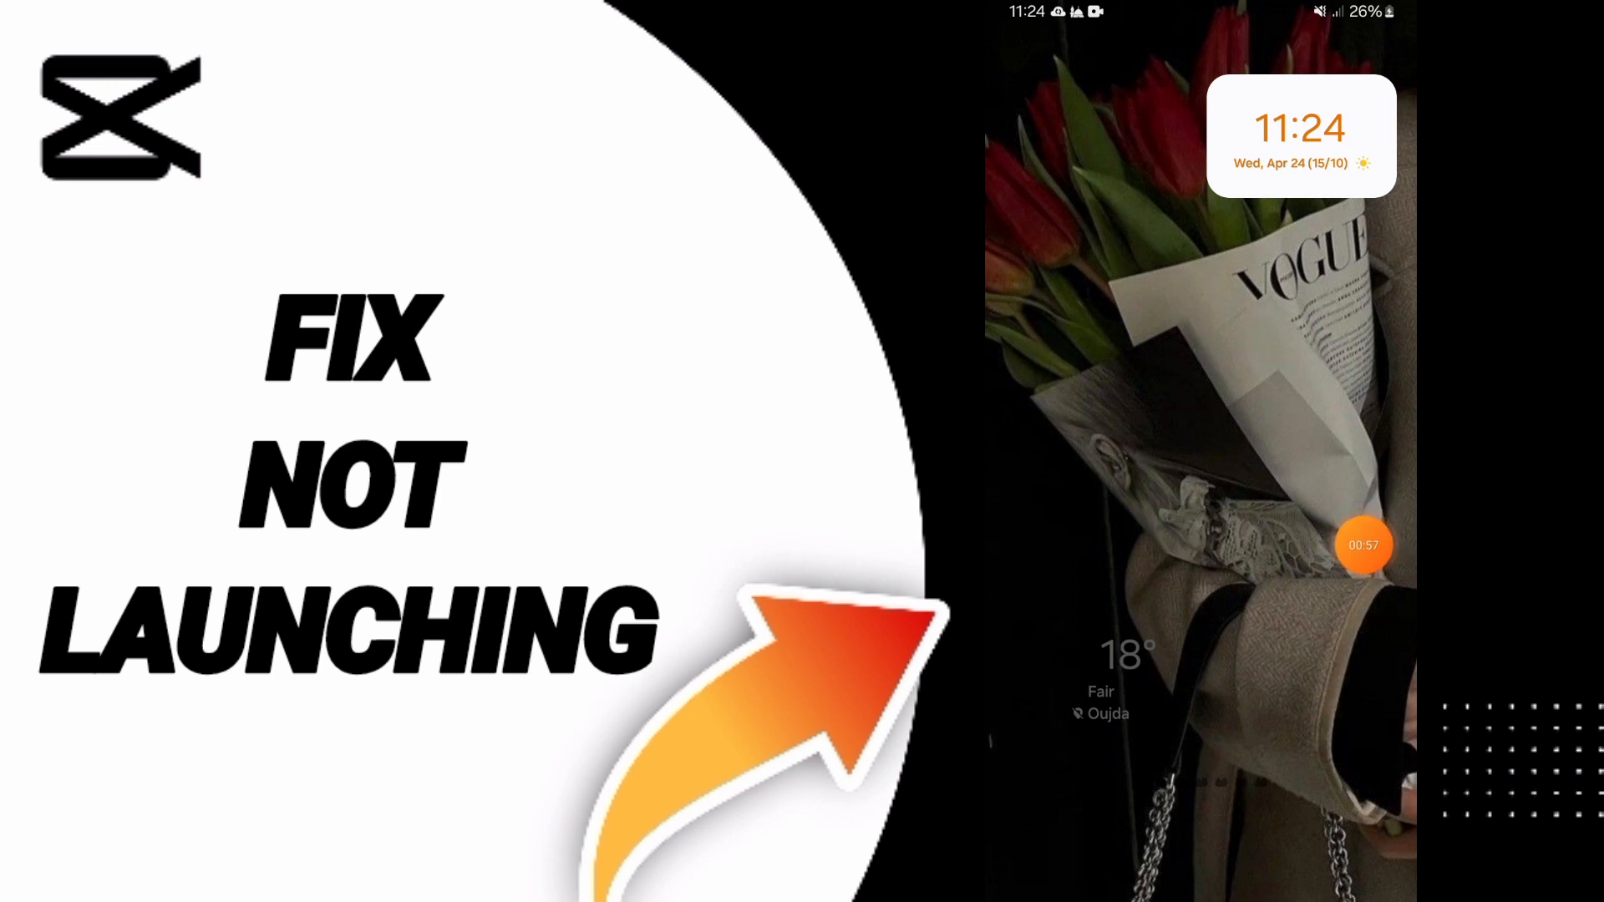
left_click(1363, 544)
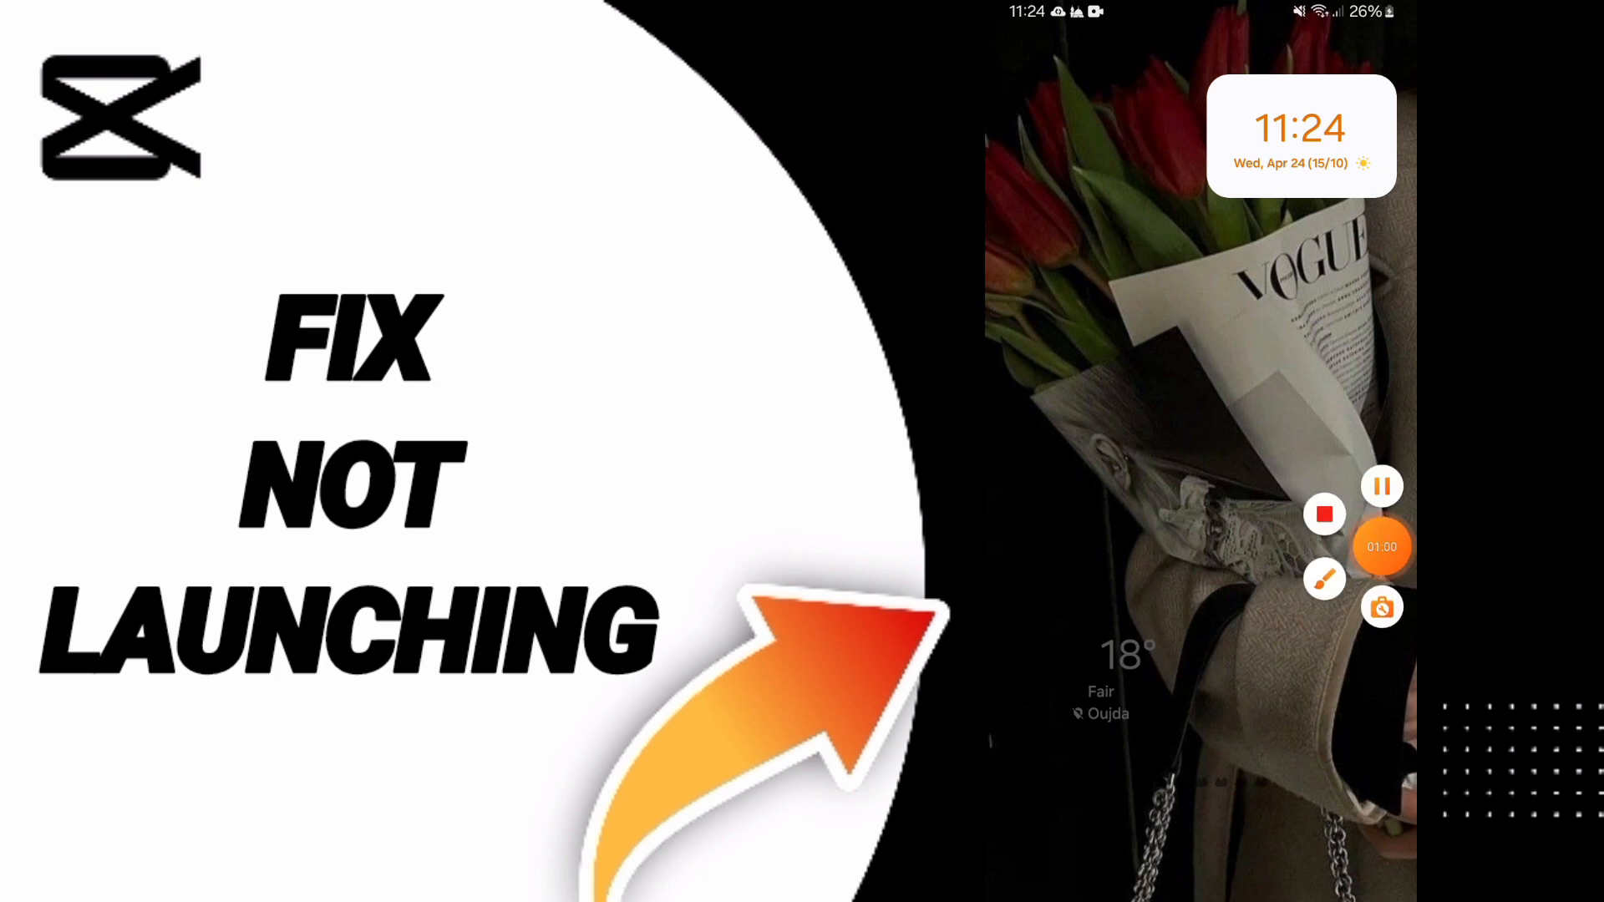